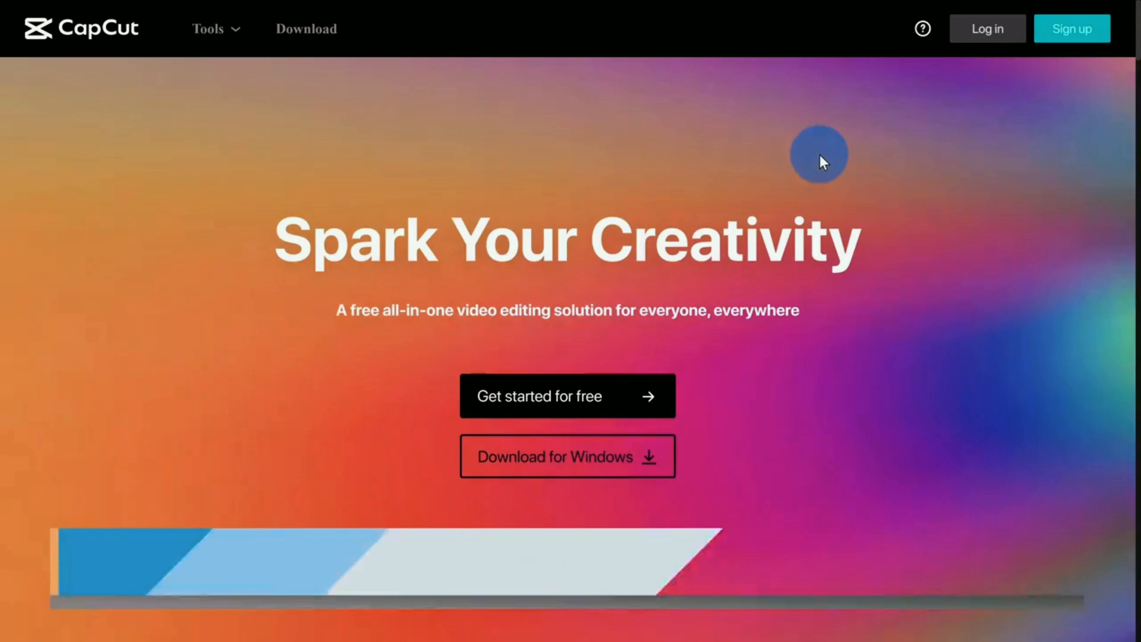
mouse_move(532, 175)
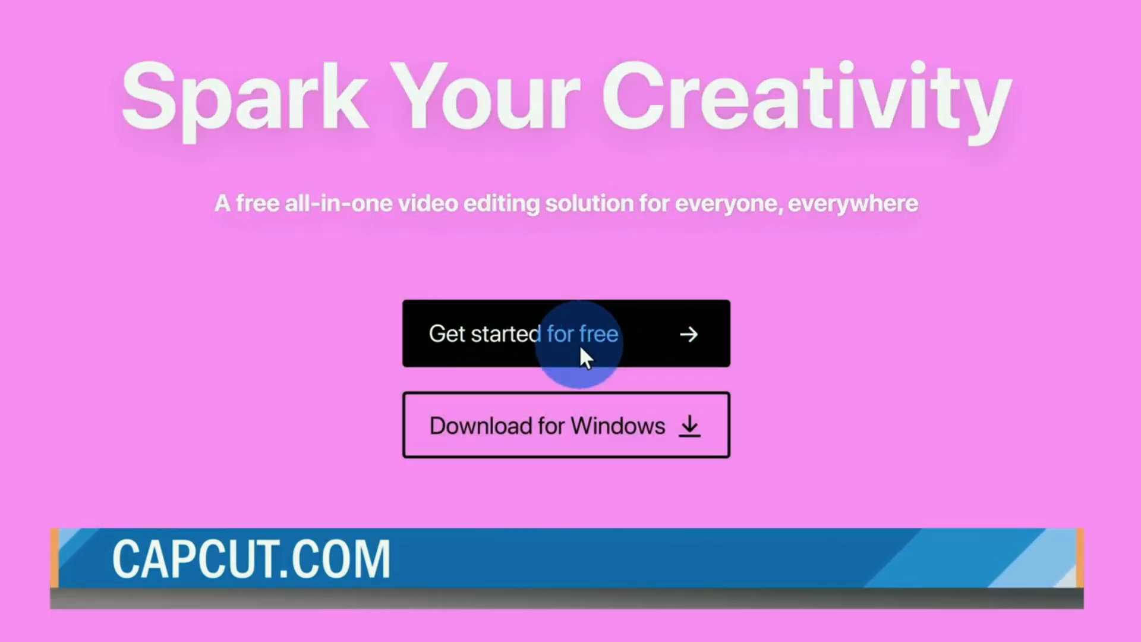
Step: Start a free project, opening a new untitled project in the web editor
left_click(566, 333)
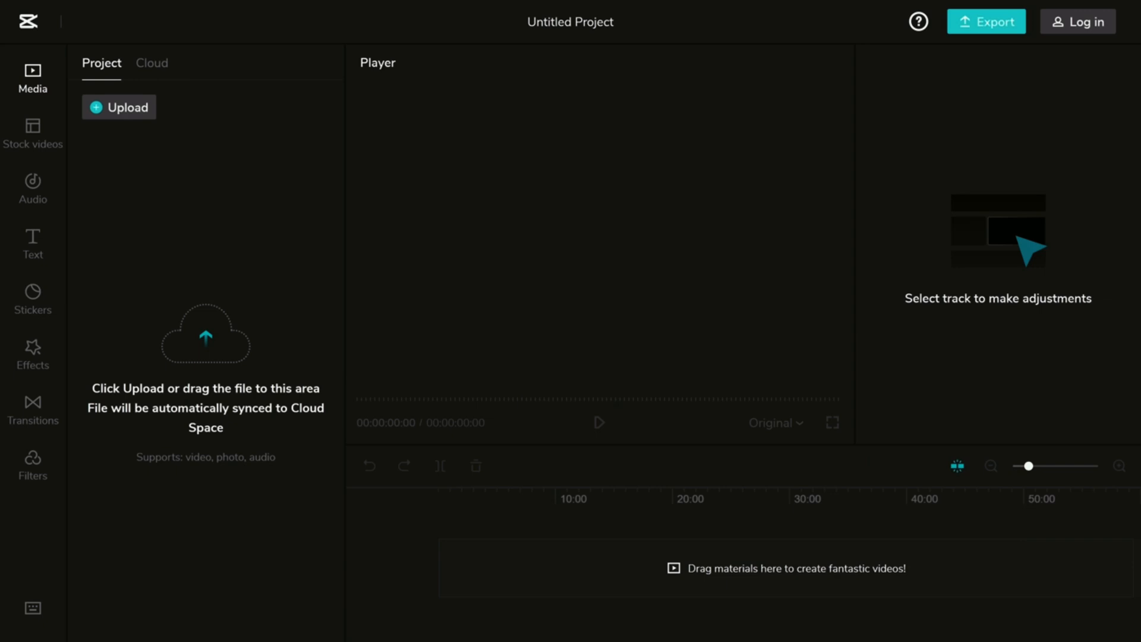
left_click(119, 107)
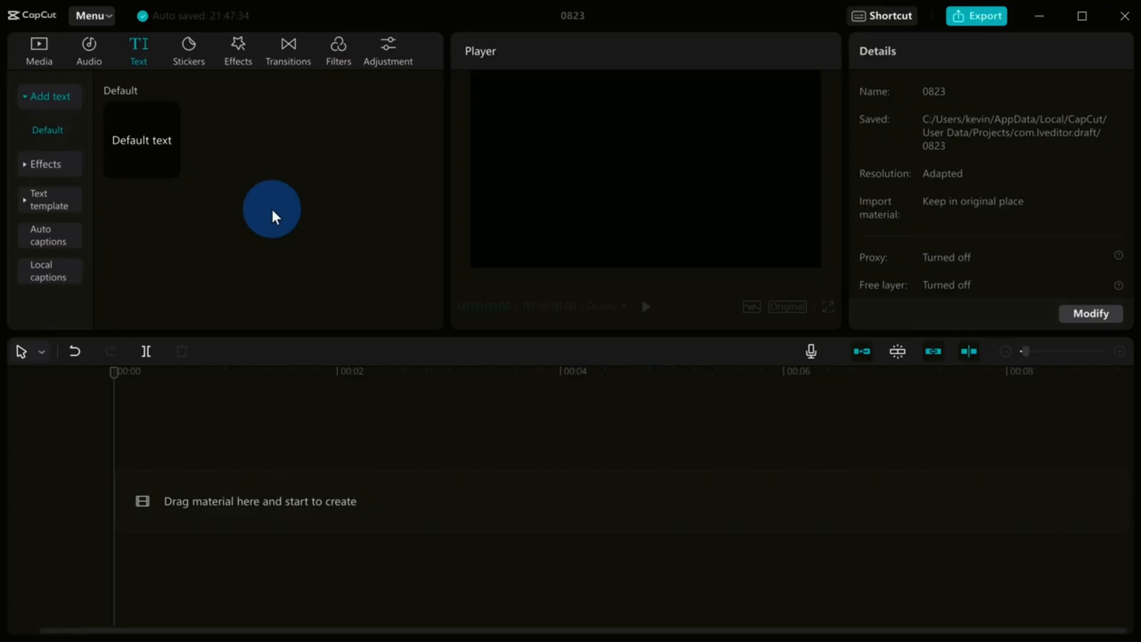
mouse_move(121, 135)
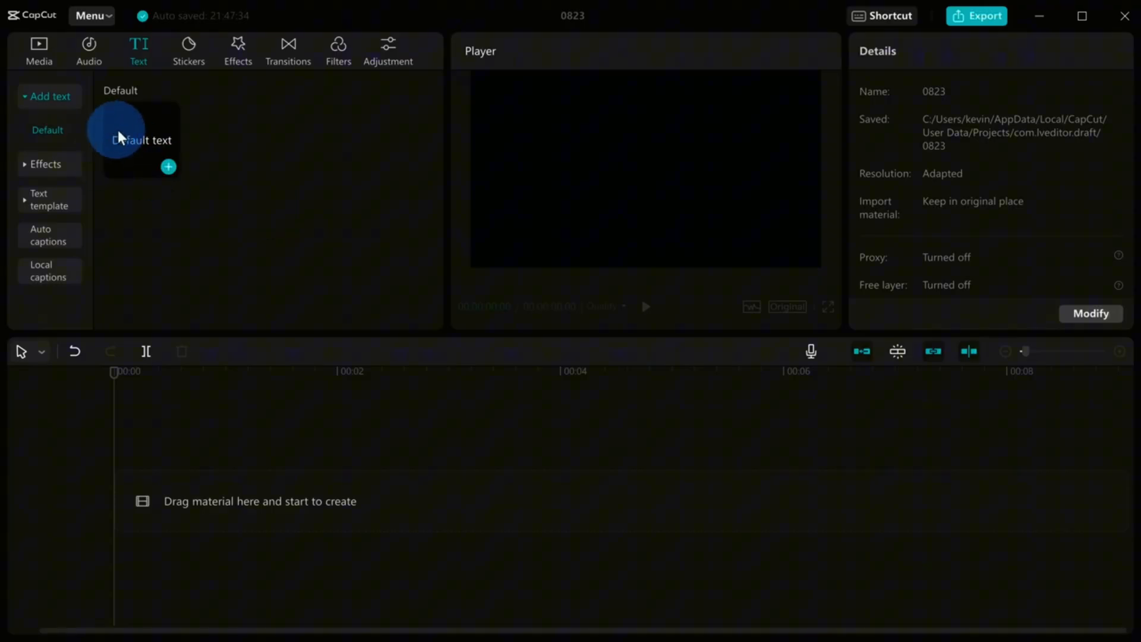
Step: Add a default text clip and change its wording to 'Kevin is the Best'
left_click(168, 166)
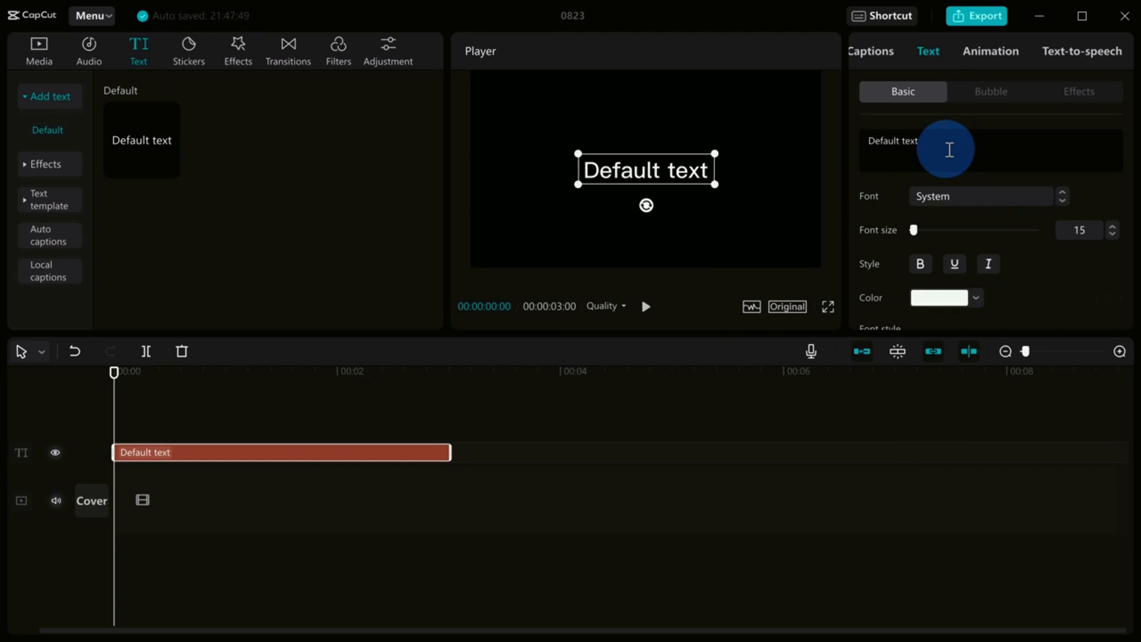
type("Kevin is the Best")
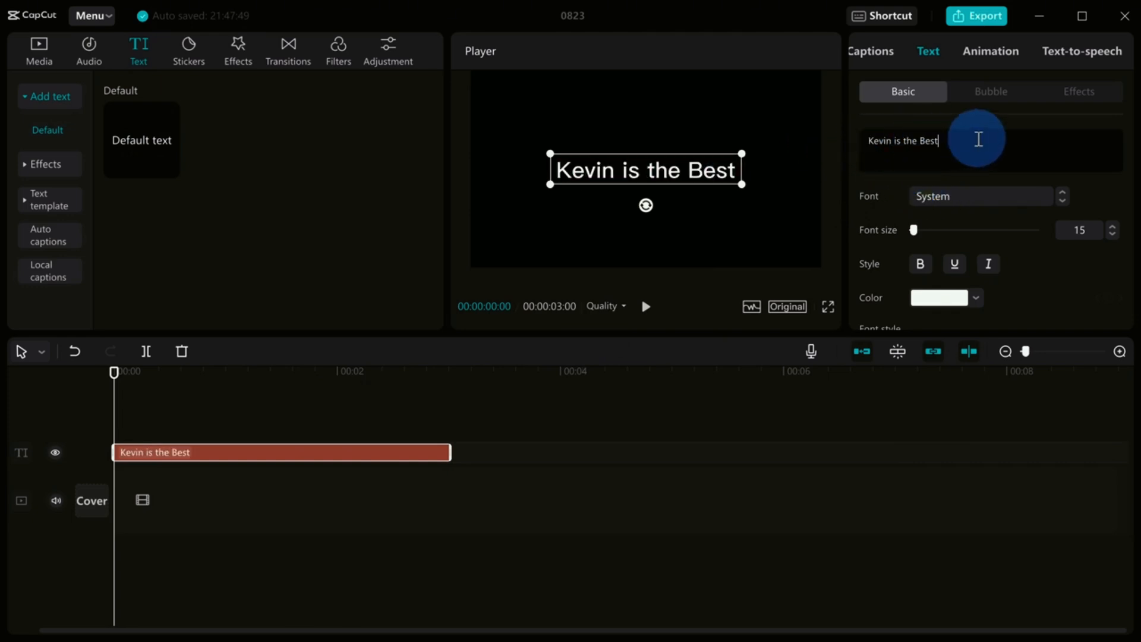
mouse_move(893, 137)
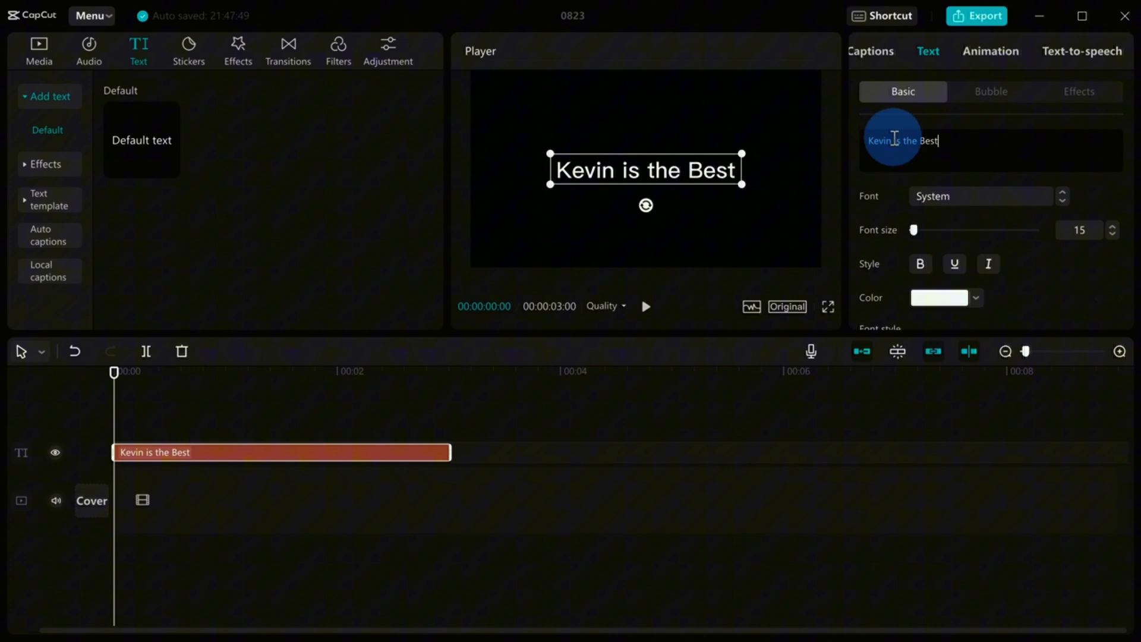
mouse_move(932, 148)
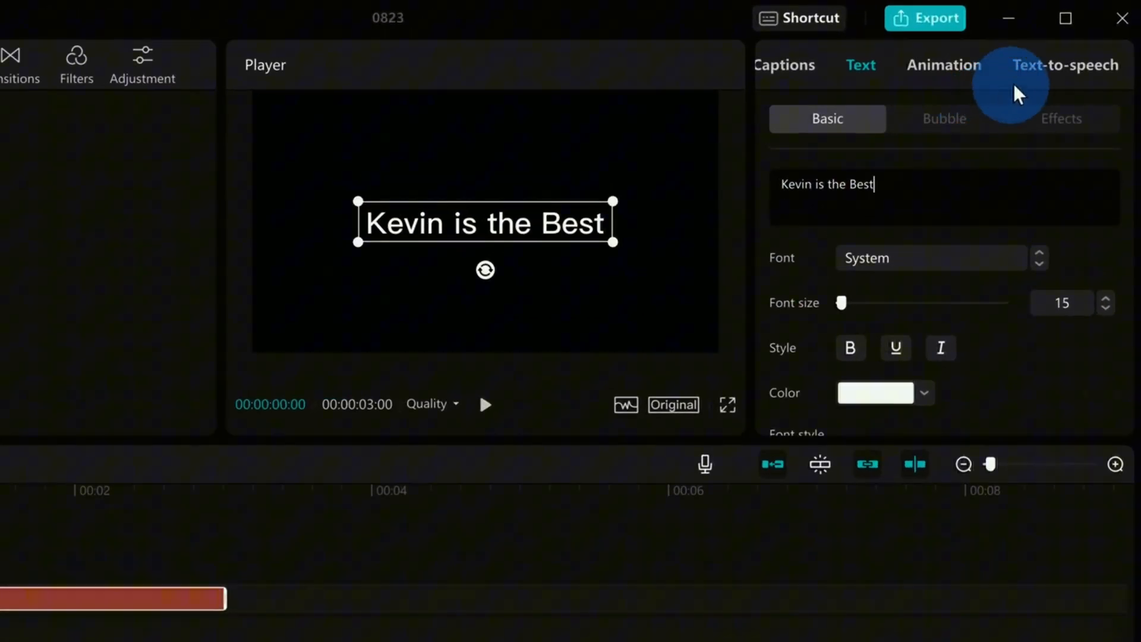
Step: Show the text-to-speech voice list for the clip and pick a voice
left_click(1065, 64)
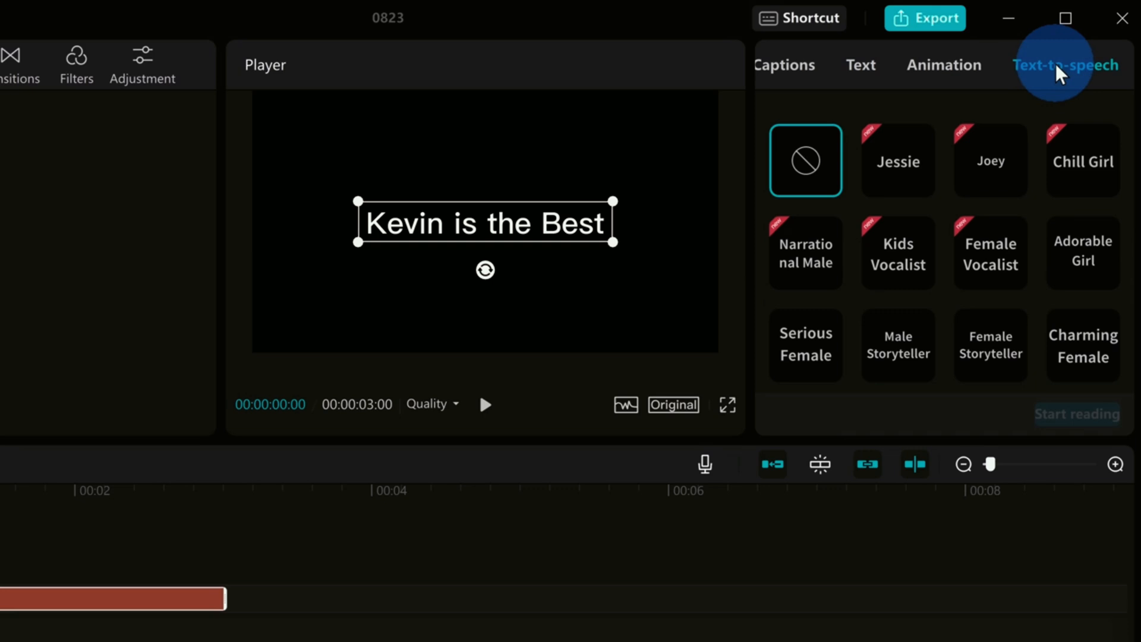
scroll("down", 3)
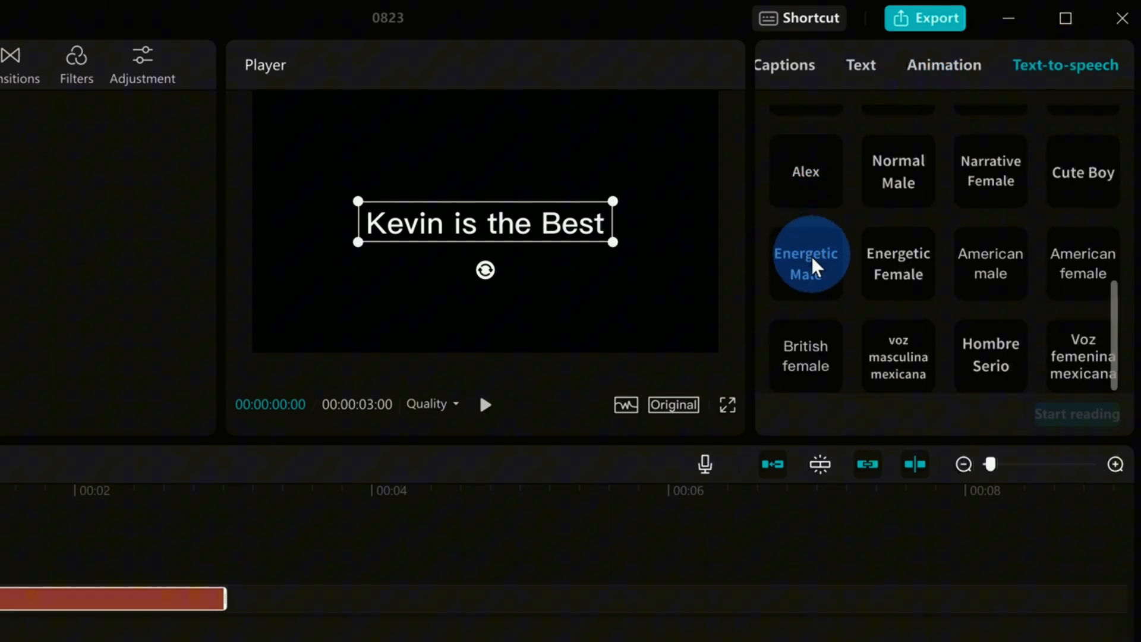
scroll("up", 3)
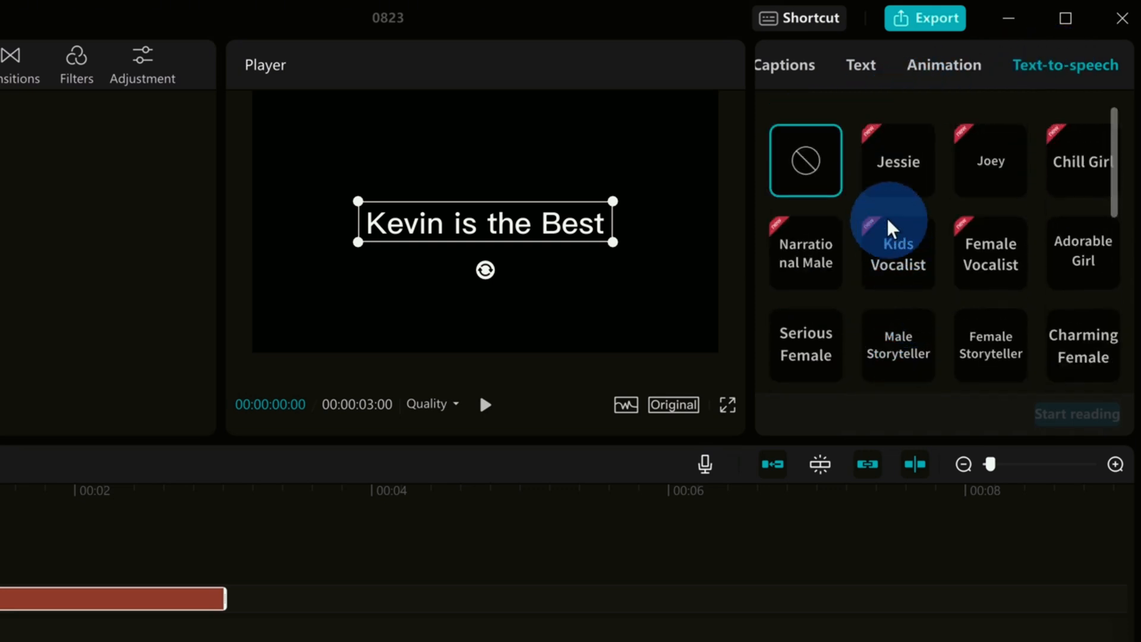
left_click(897, 161)
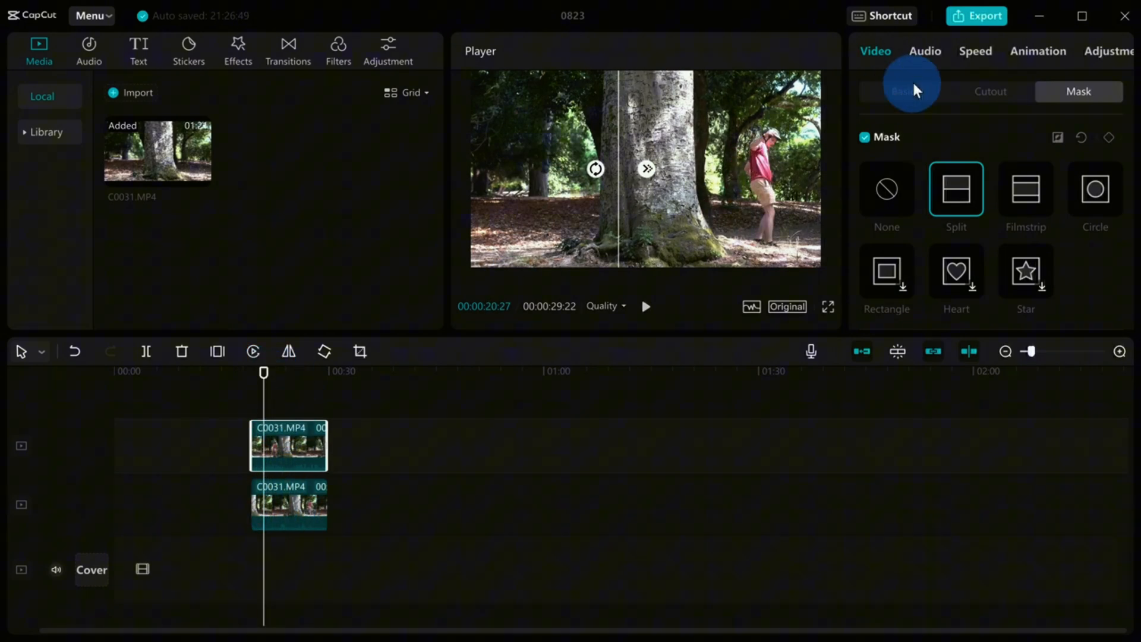
left_click(288, 436)
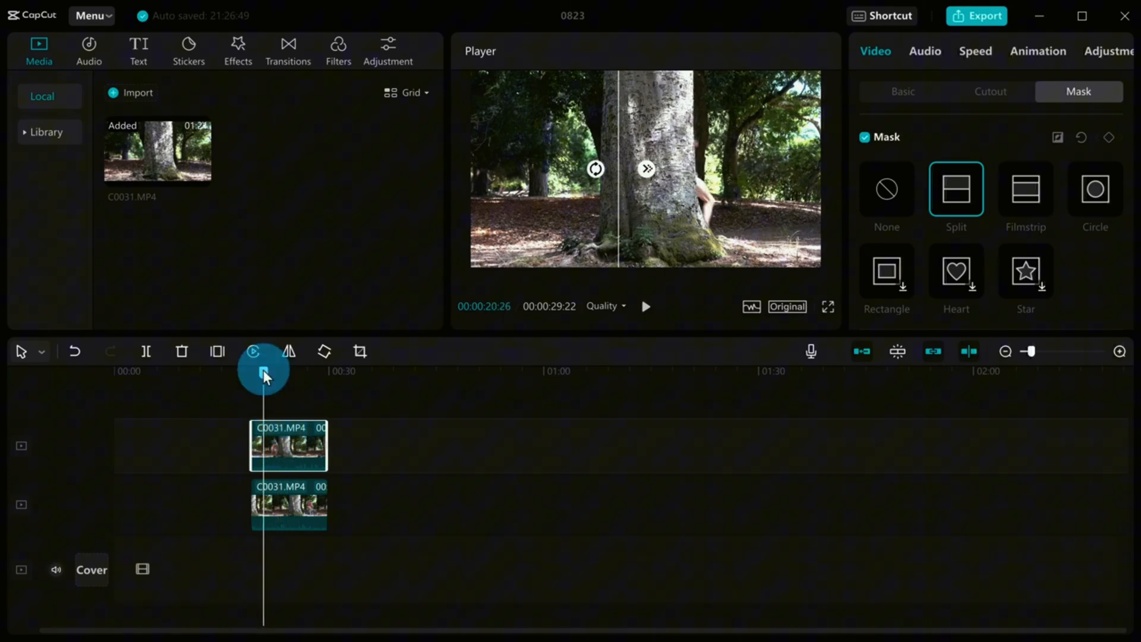
left_click(645, 306)
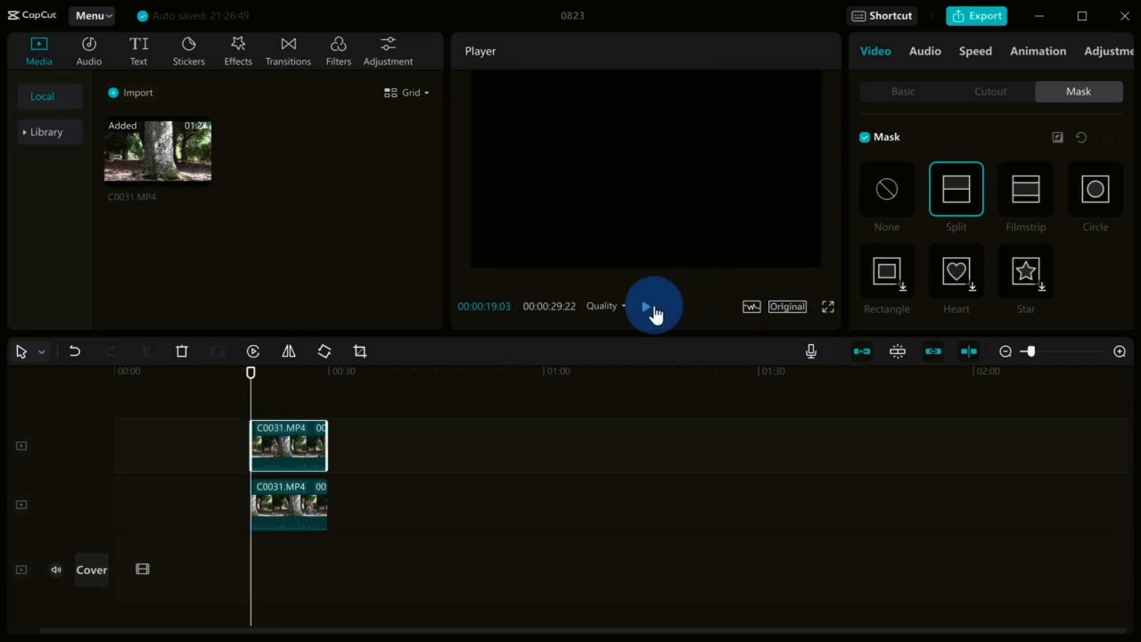
left_click(653, 306)
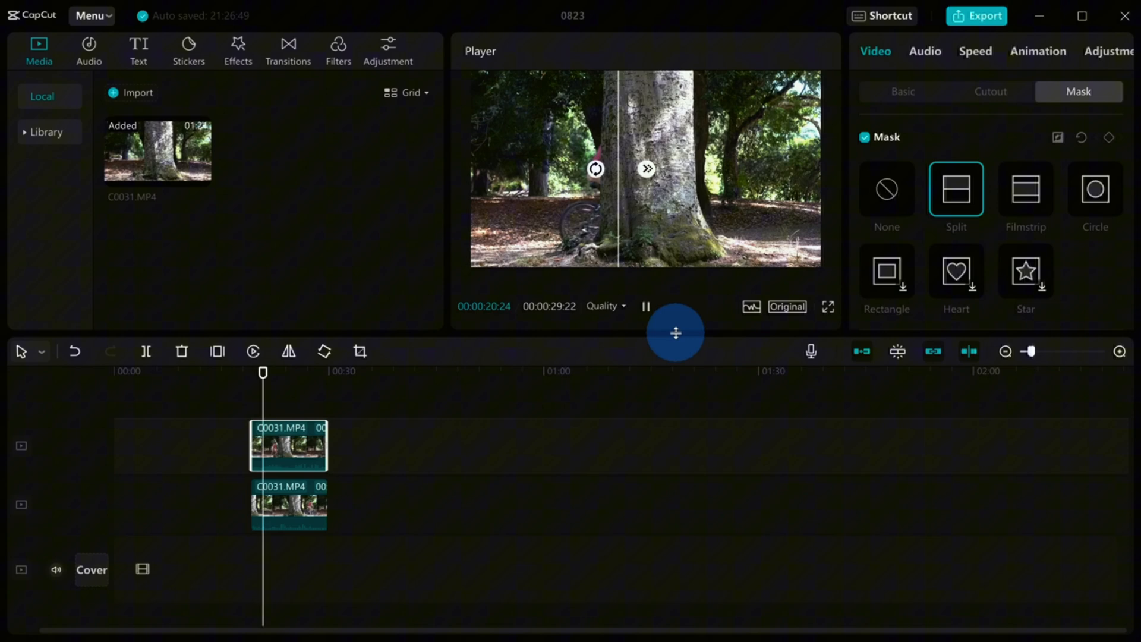
left_click(644, 306)
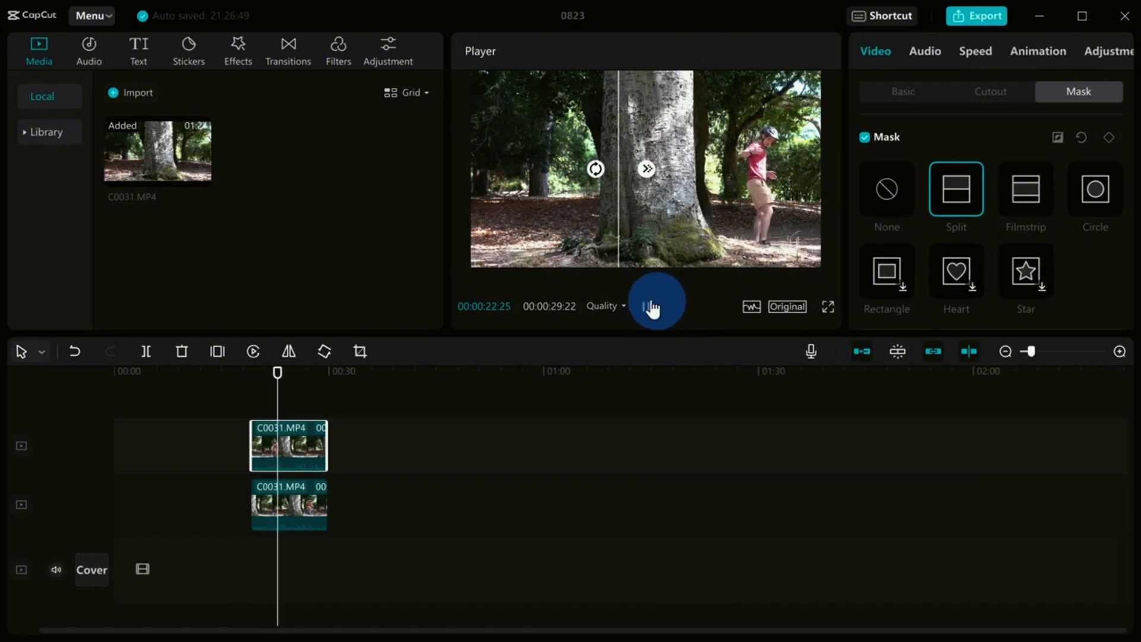
left_click(654, 301)
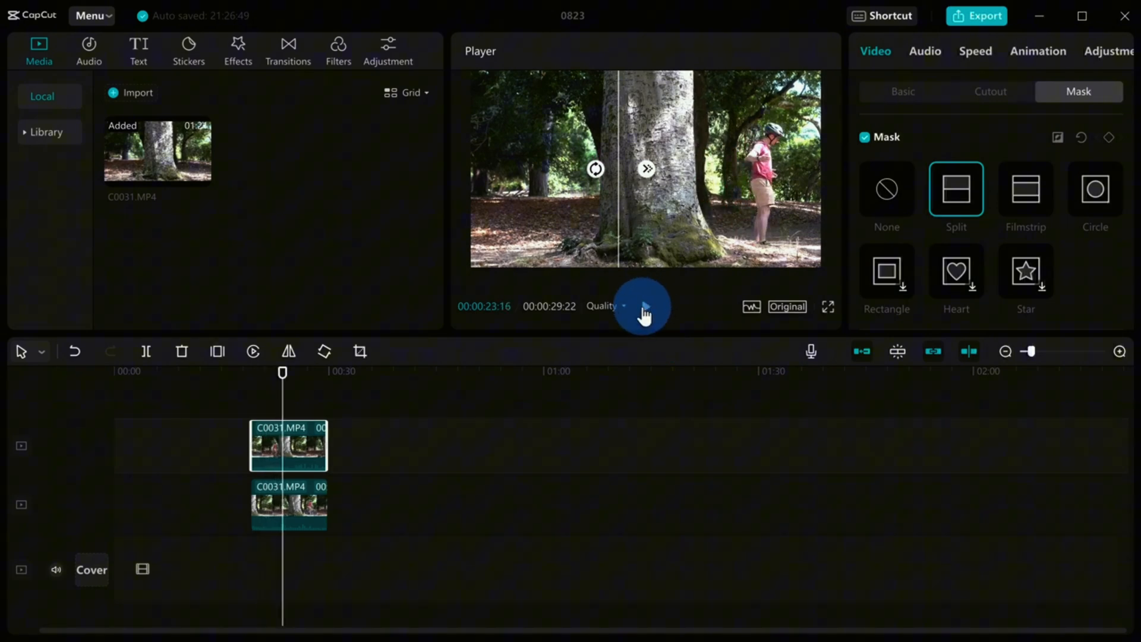